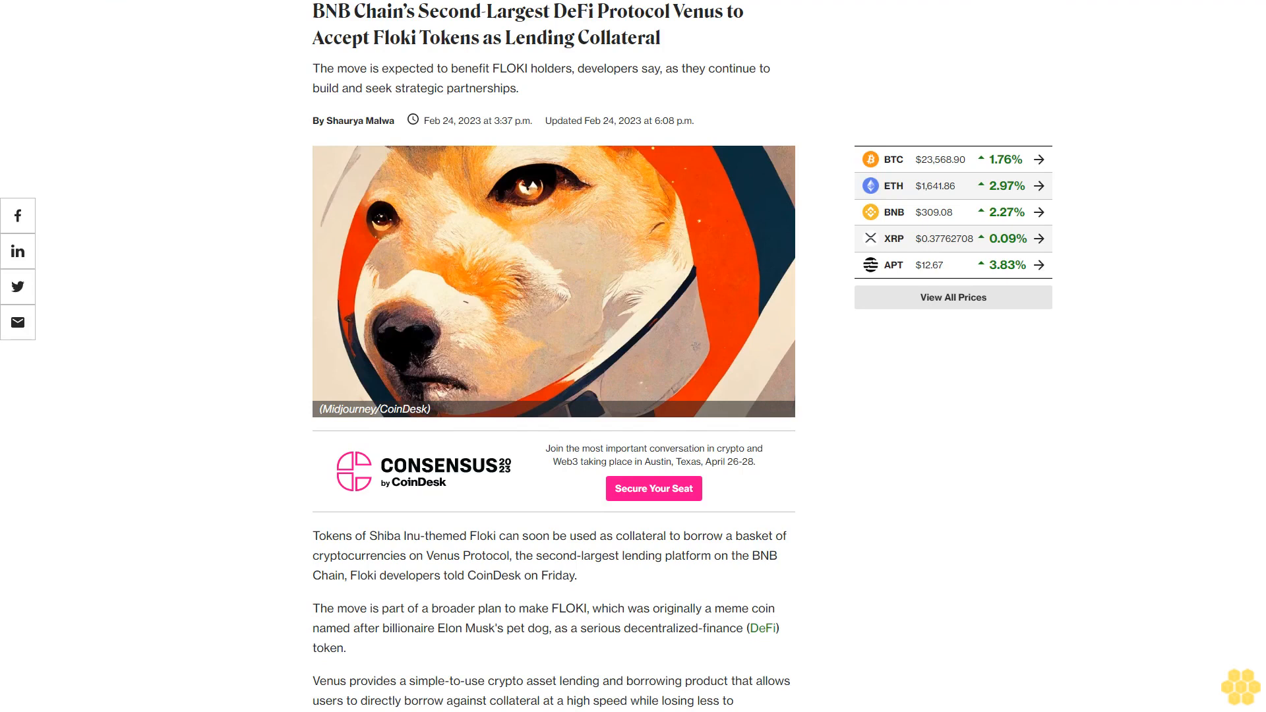
{"action": "scroll", "scroll_direction": "down", "scroll_amount": 3}
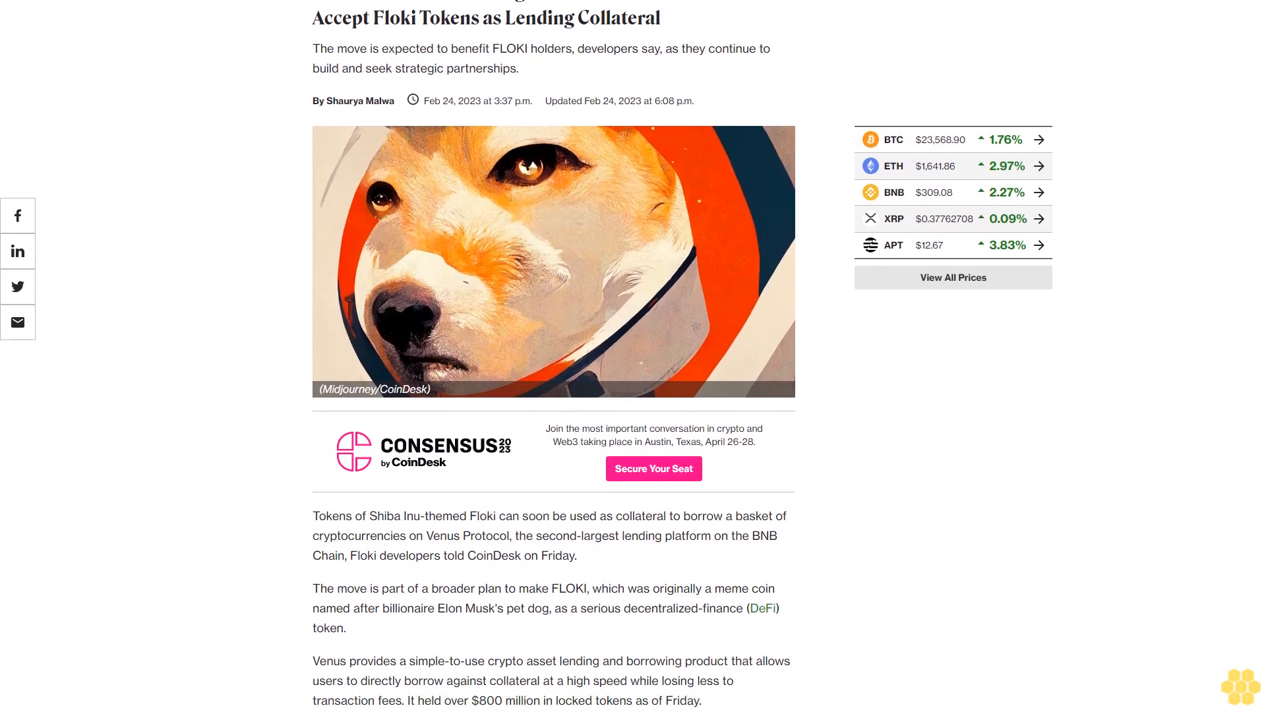
{"action": "scroll", "scroll_direction": "down", "scroll_amount": 3}
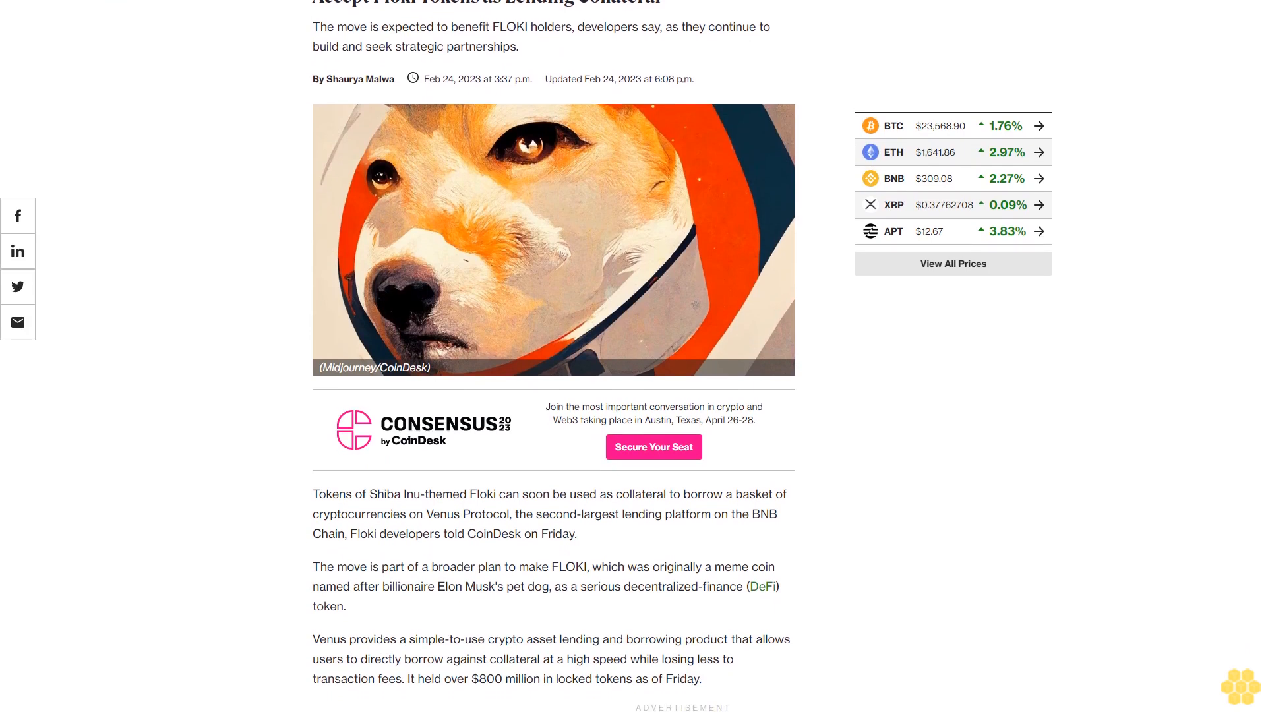
{"action": "scroll", "scroll_direction": "down", "scroll_amount": 3}
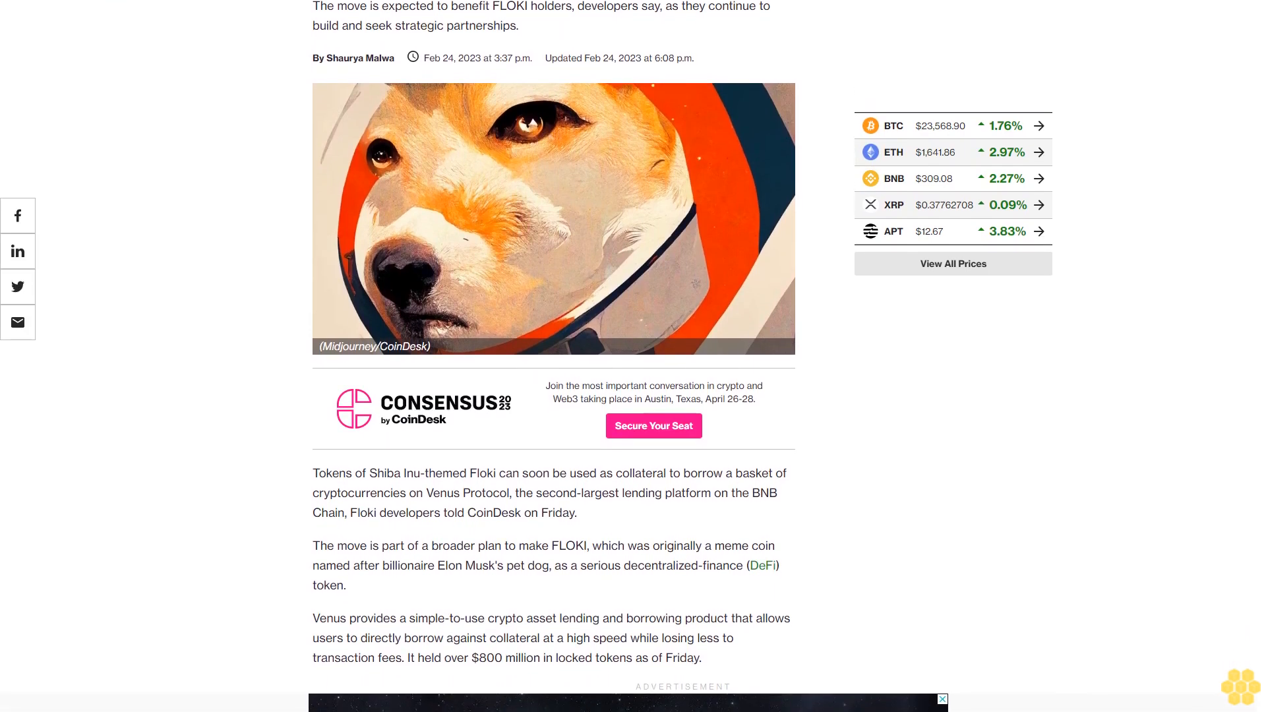
{"action": "scroll", "scroll_direction": "down", "scroll_amount": 3}
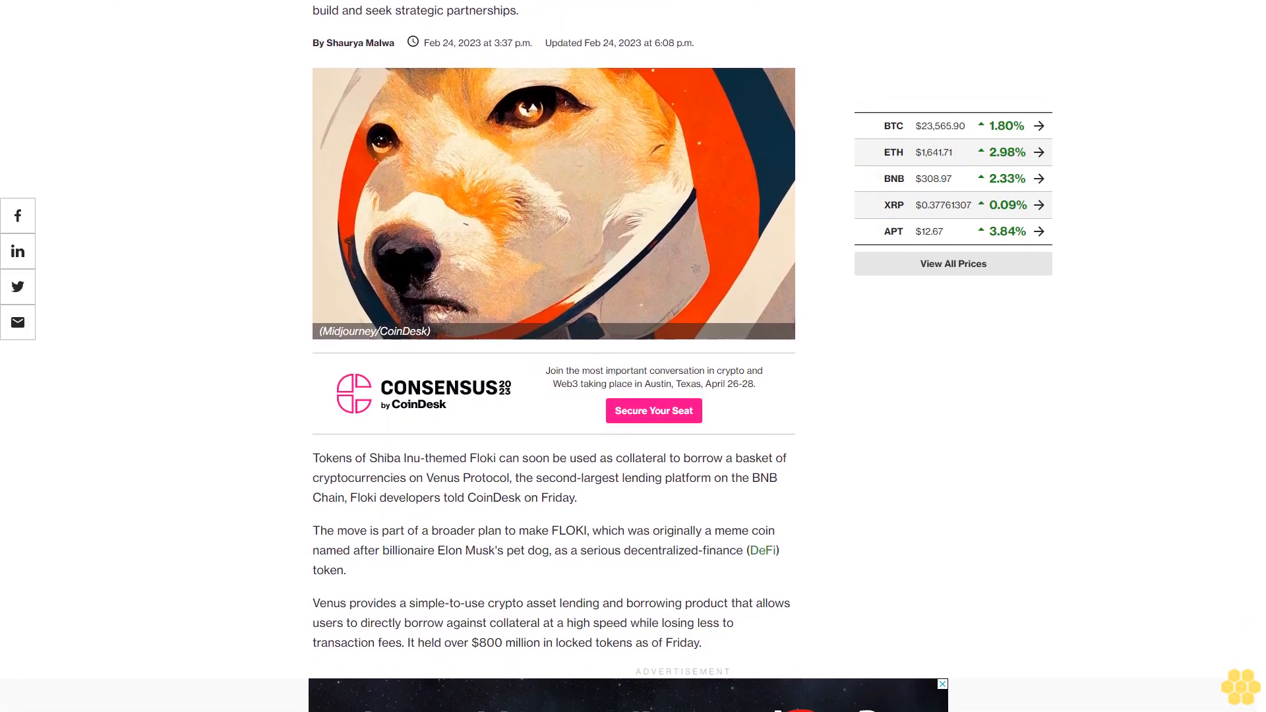
{"action": "scroll", "scroll_direction": "down", "scroll_amount": 3}
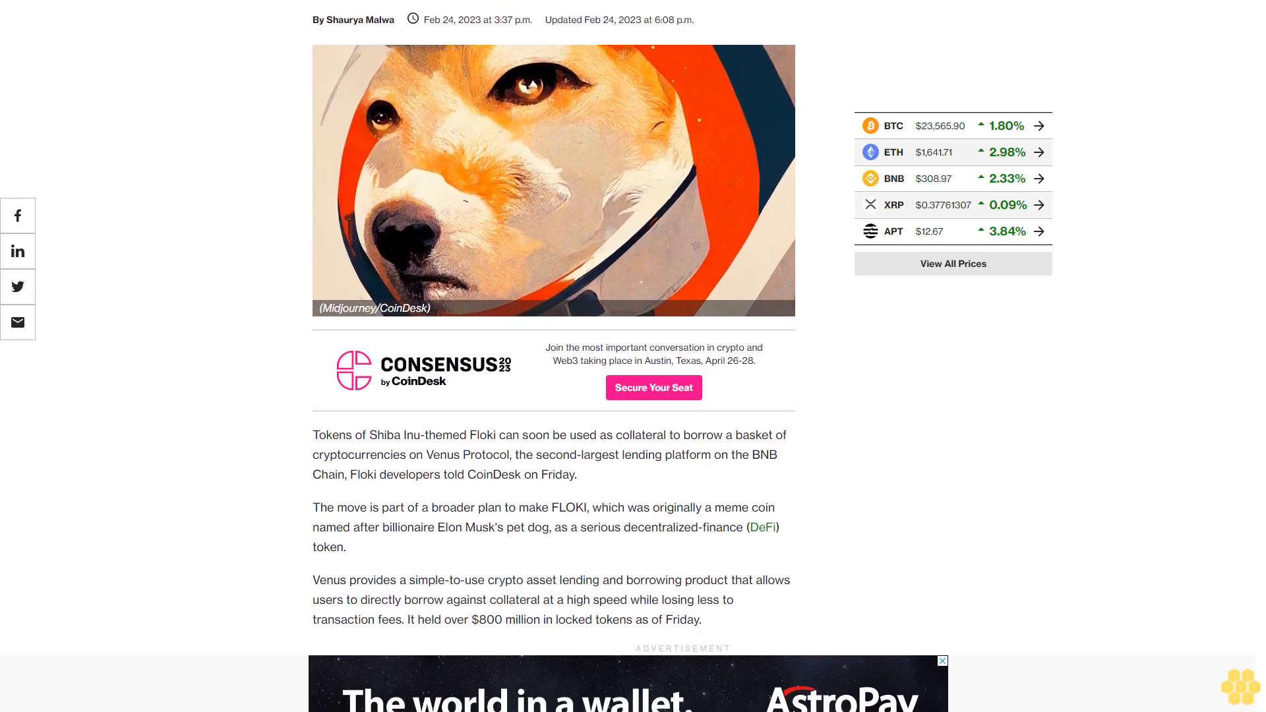
{"action": "scroll", "scroll_direction": "down", "scroll_amount": 3}
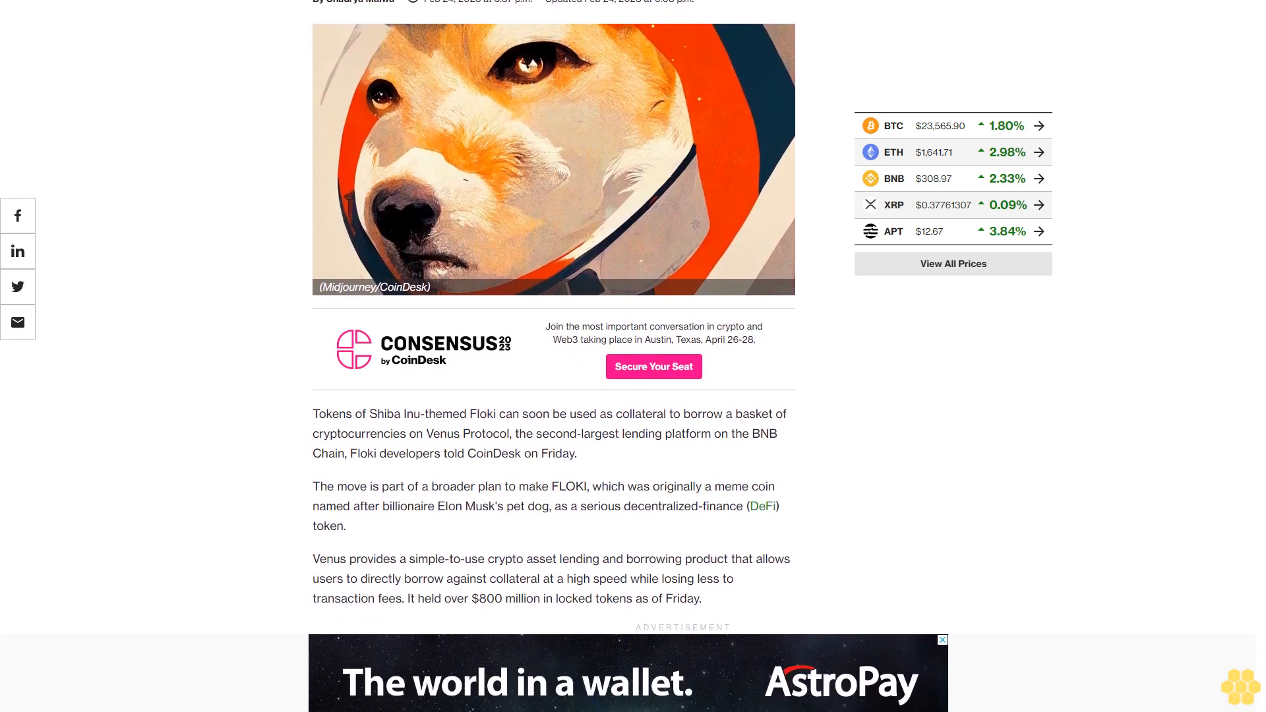
{"action": "scroll", "scroll_direction": "down", "scroll_amount": 3}
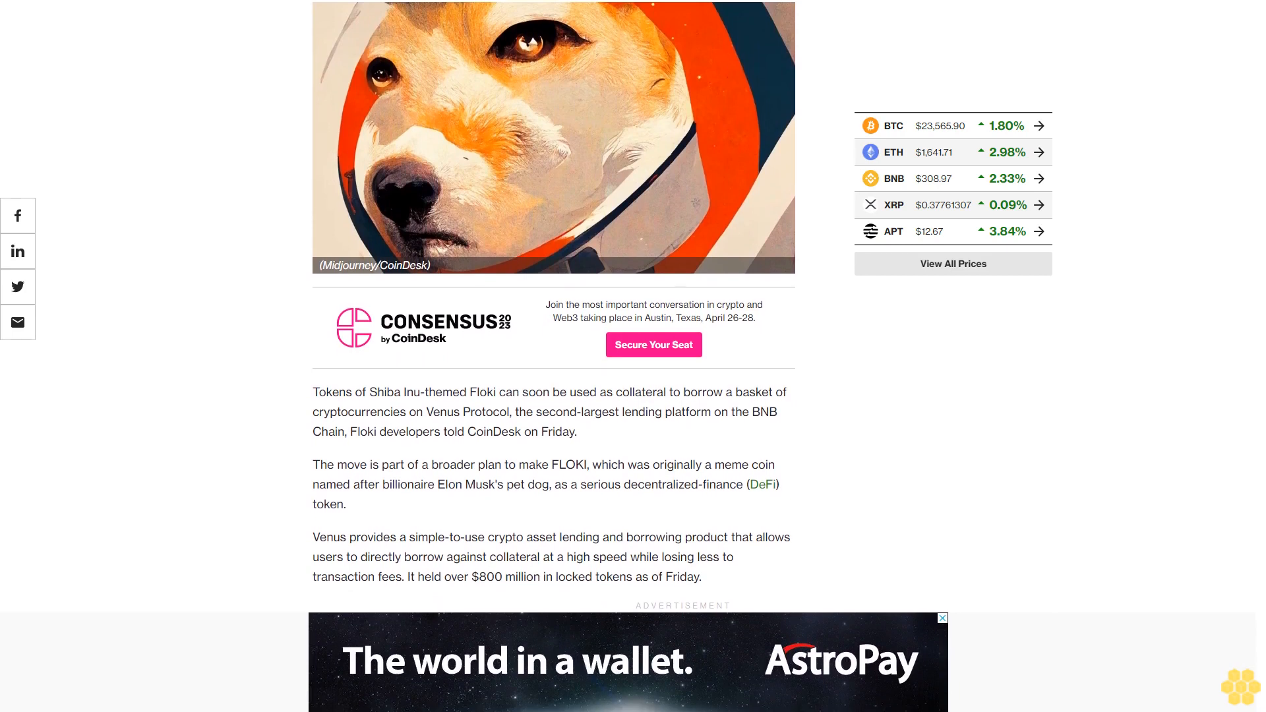
{"action": "scroll", "scroll_direction": "down", "scroll_amount": 3}
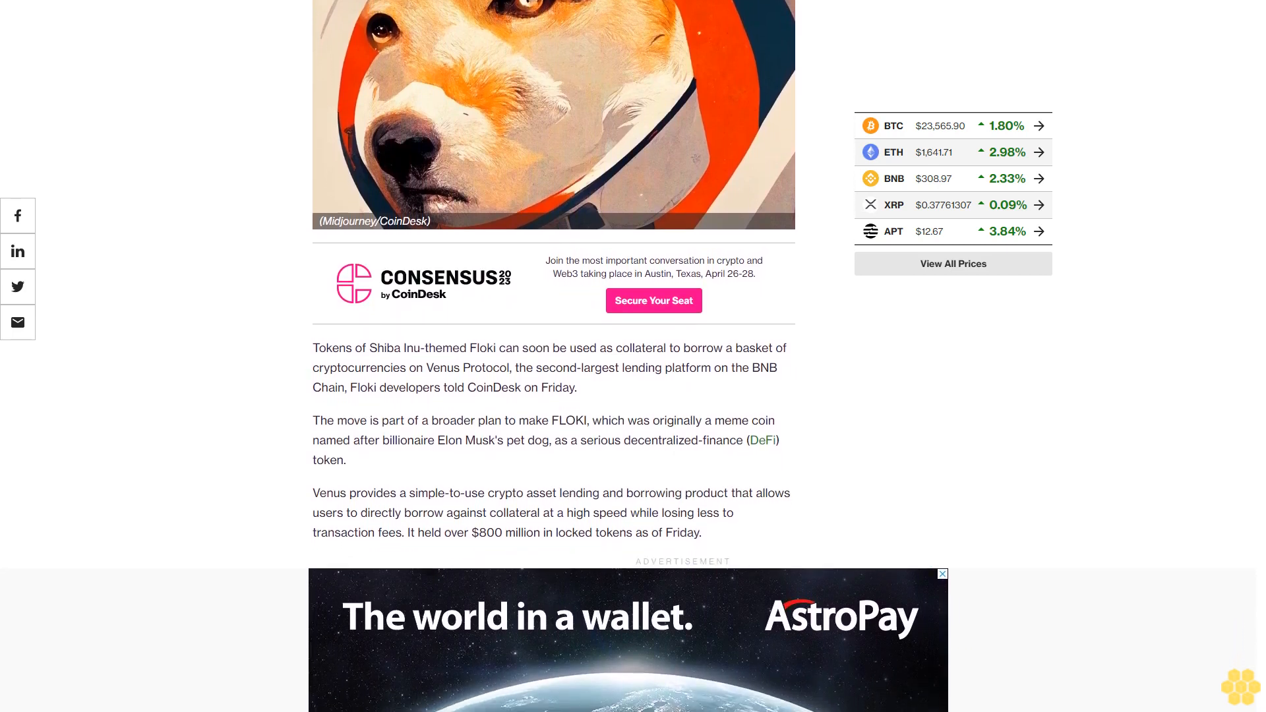
{"action": "scroll", "scroll_direction": "down", "scroll_amount": 3}
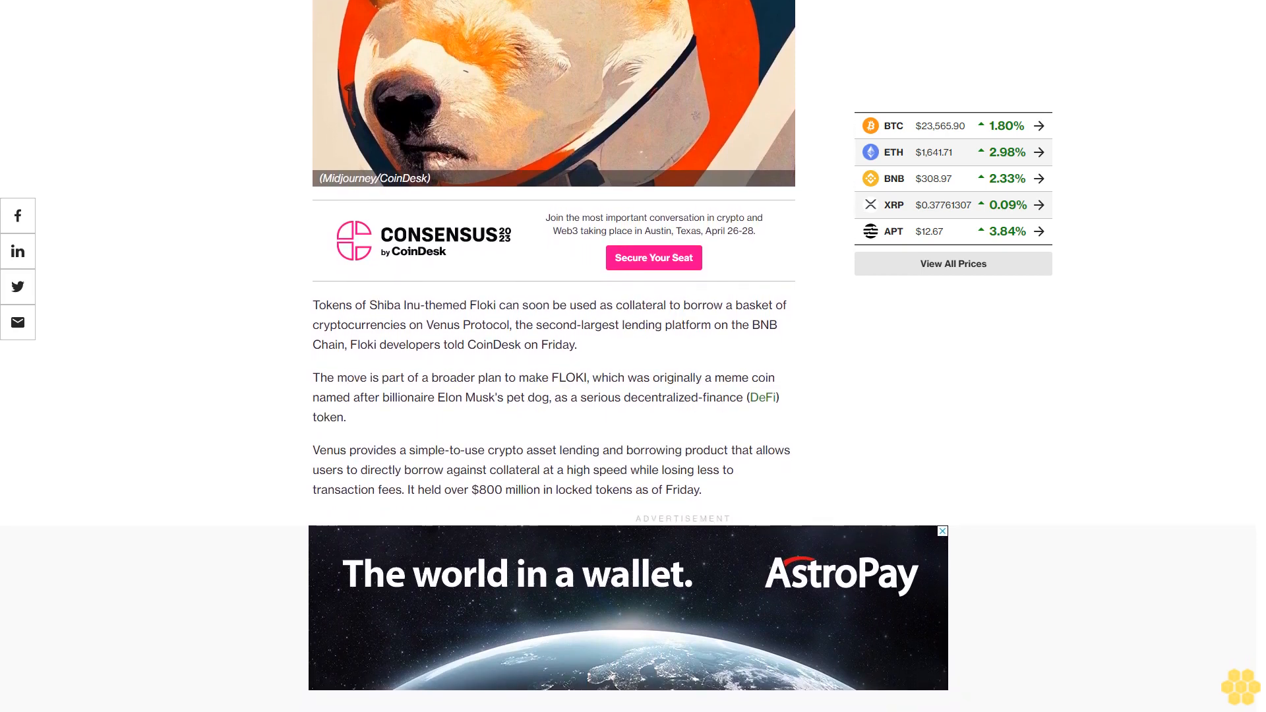
{"action": "scroll", "scroll_direction": "down", "scroll_amount": 3}
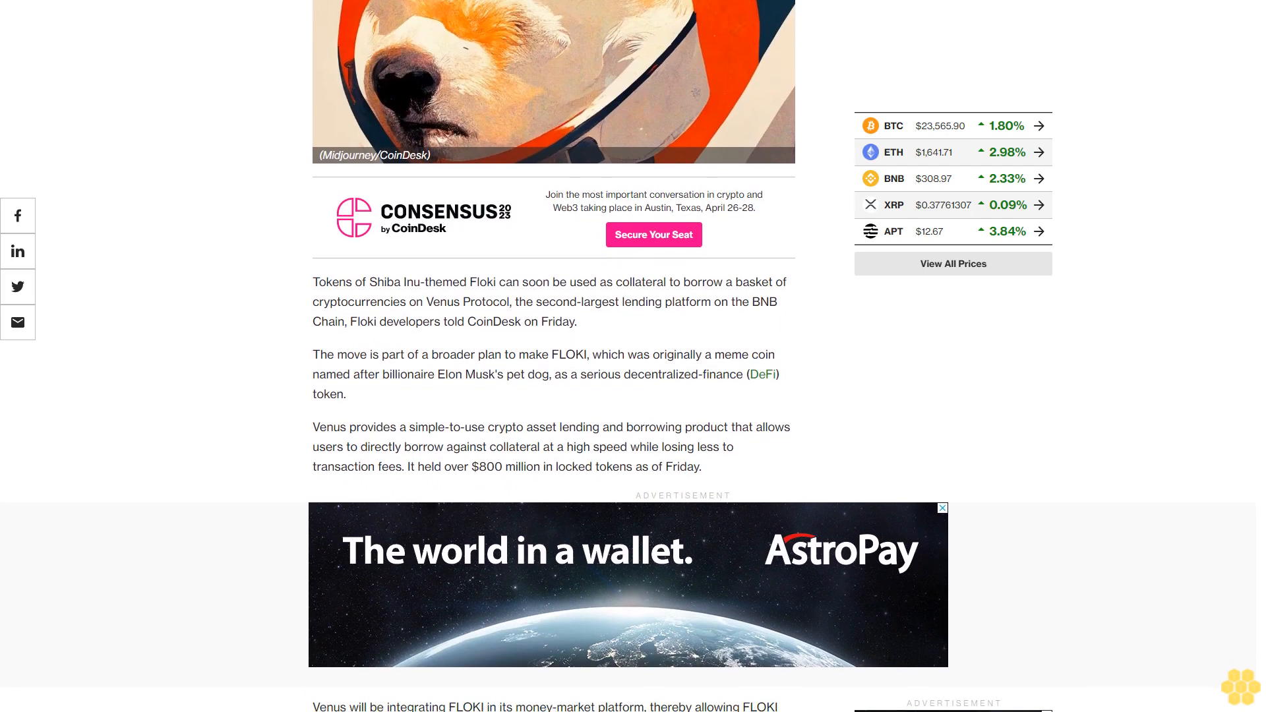
{"action": "scroll", "scroll_direction": "down", "scroll_amount": 3}
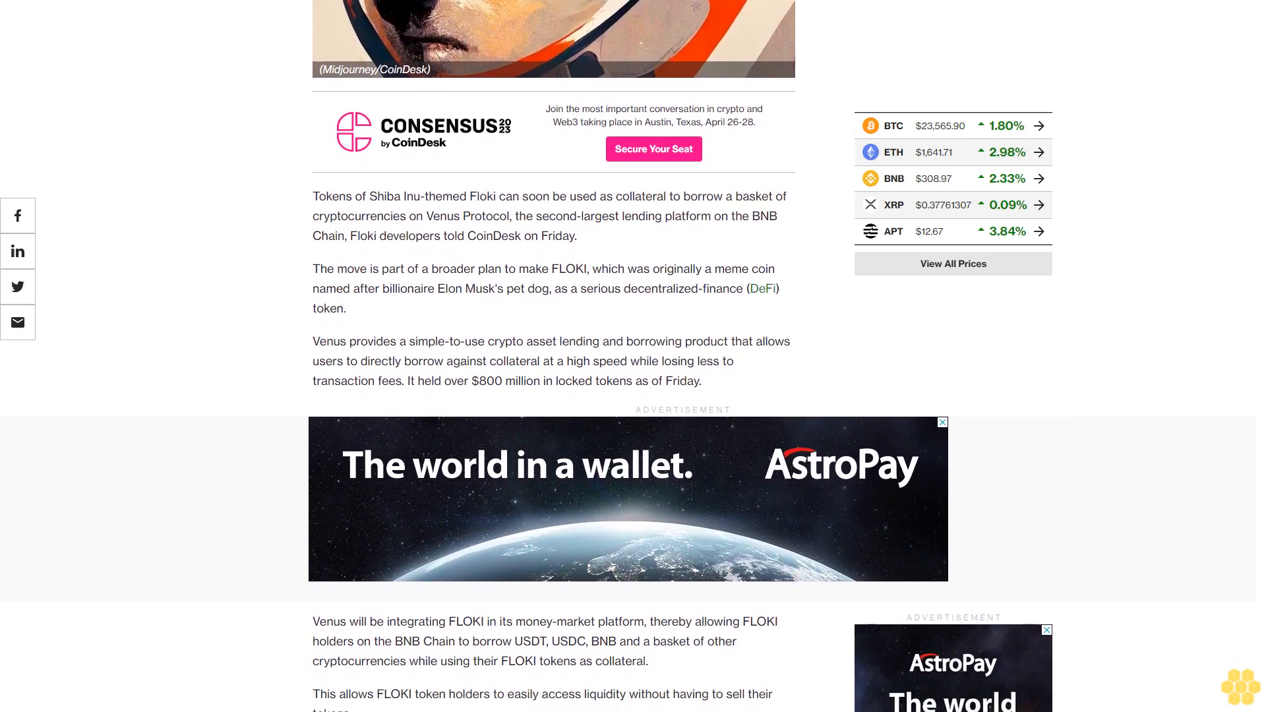
{"action": "scroll", "scroll_direction": "down", "scroll_amount": 3}
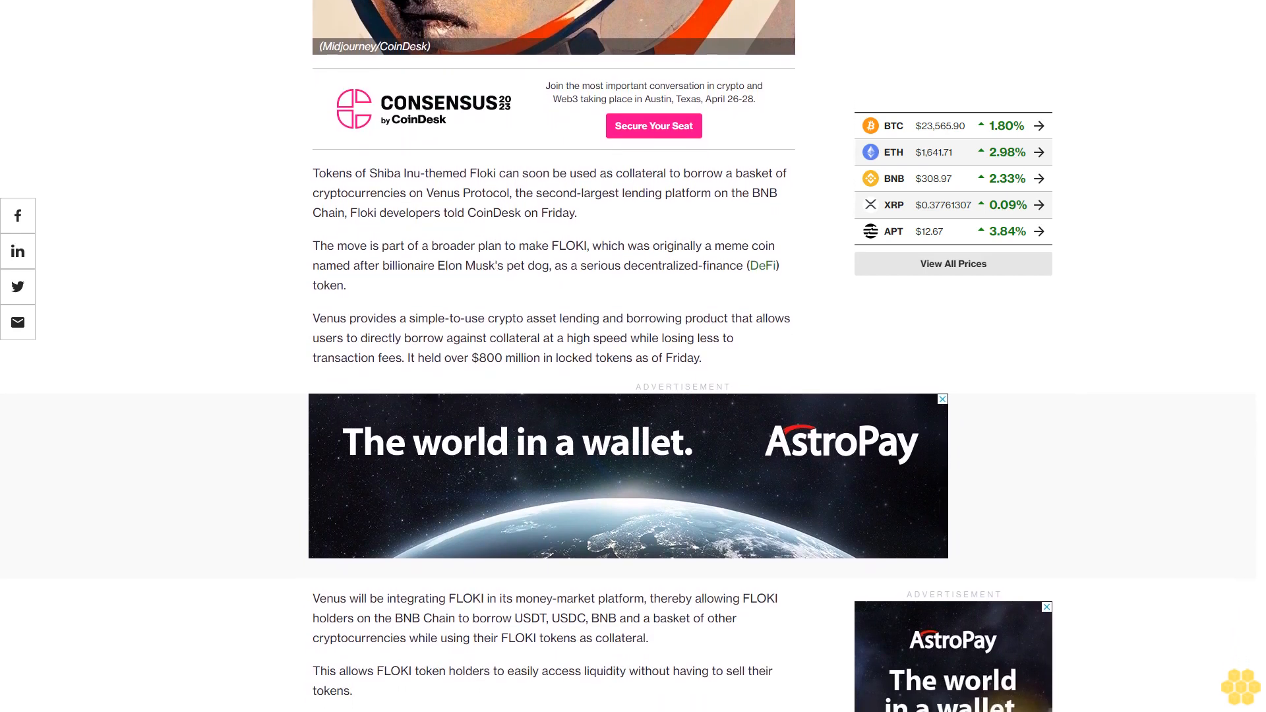
{"action": "scroll", "scroll_direction": "down", "scroll_amount": 3}
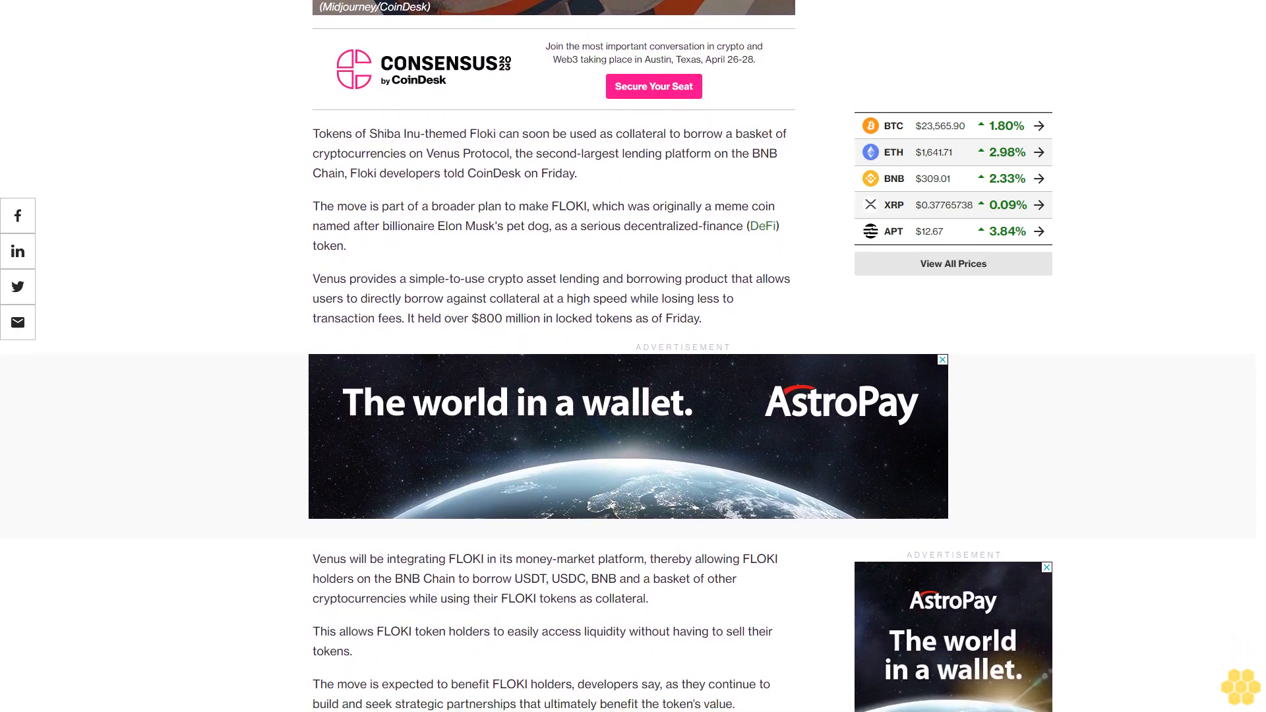
{"action": "scroll", "scroll_direction": "down", "scroll_amount": 3}
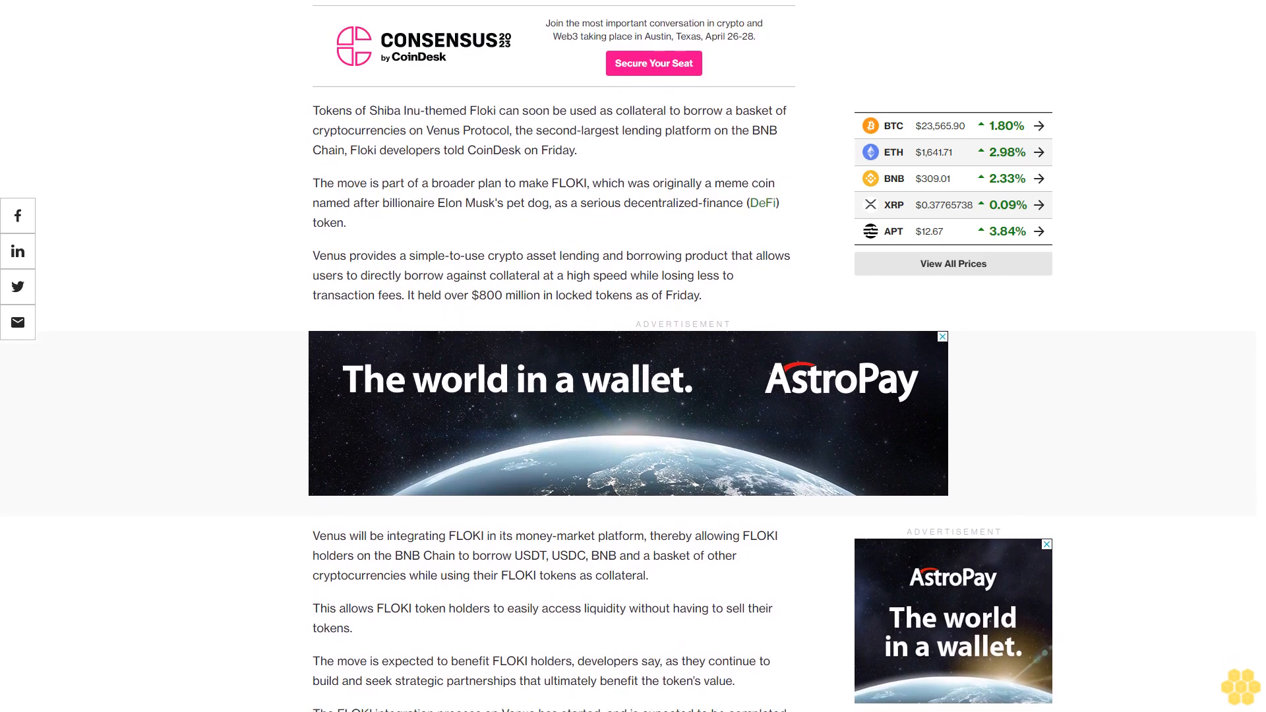
{"action": "scroll", "scroll_direction": "down", "scroll_amount": 3}
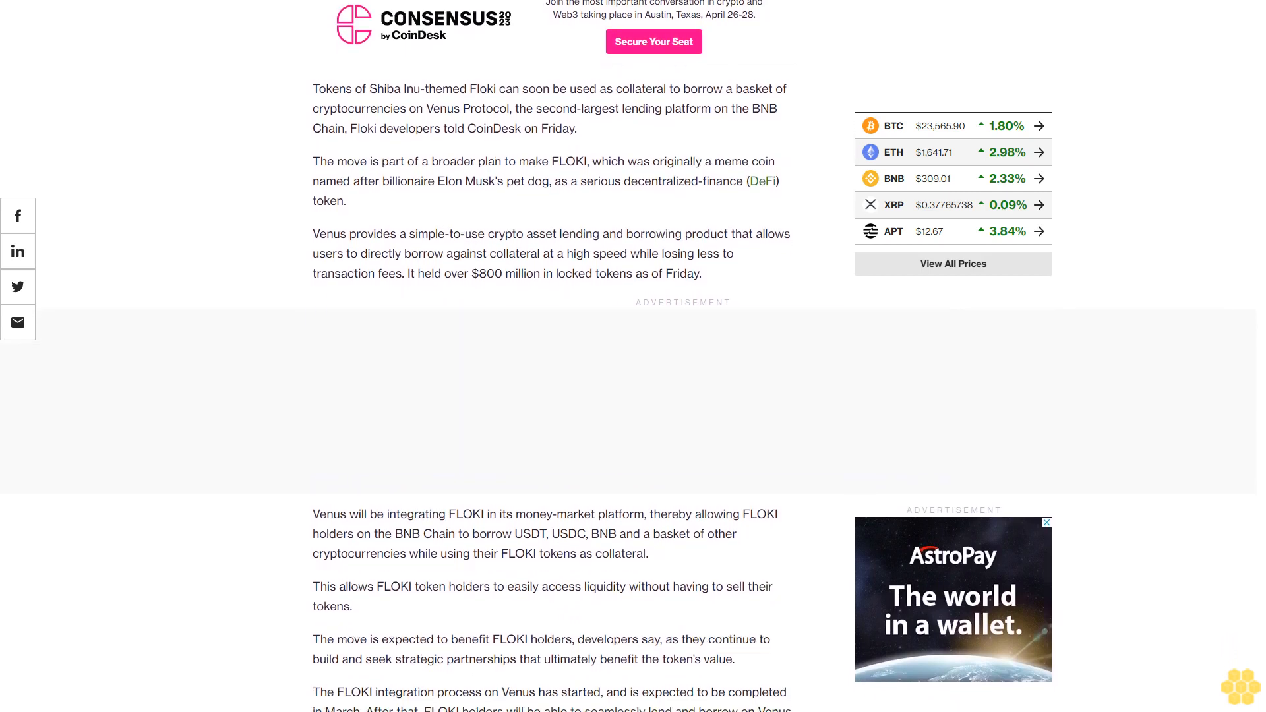
{"action": "scroll", "scroll_direction": "down", "scroll_amount": 3}
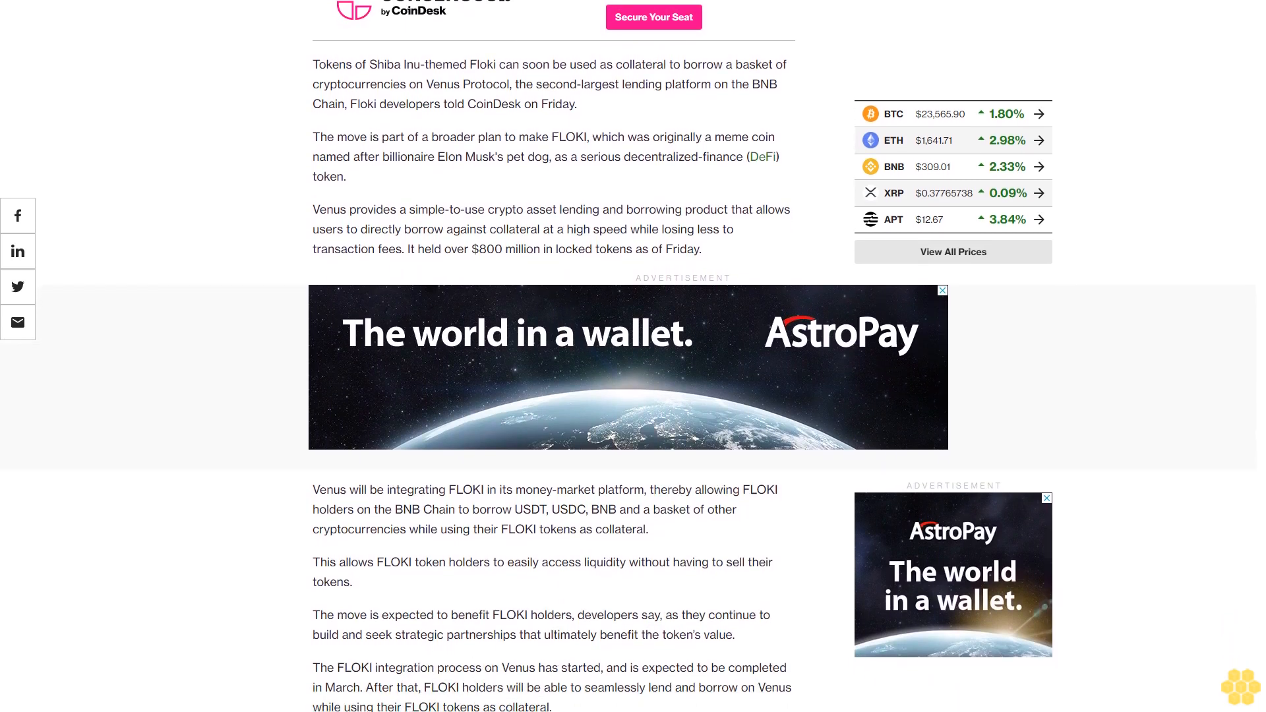
{"action": "scroll", "scroll_direction": "up", "scroll_amount": 3}
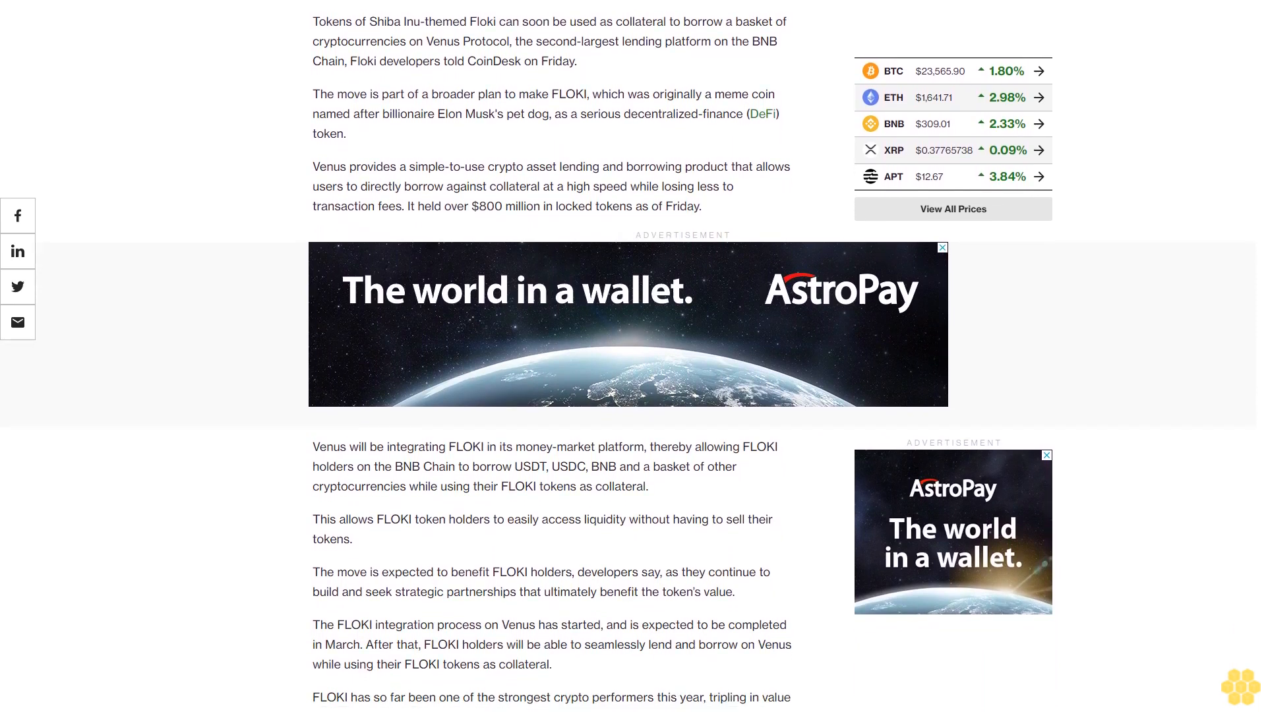
{"action": "scroll", "scroll_direction": "down", "scroll_amount": 3}
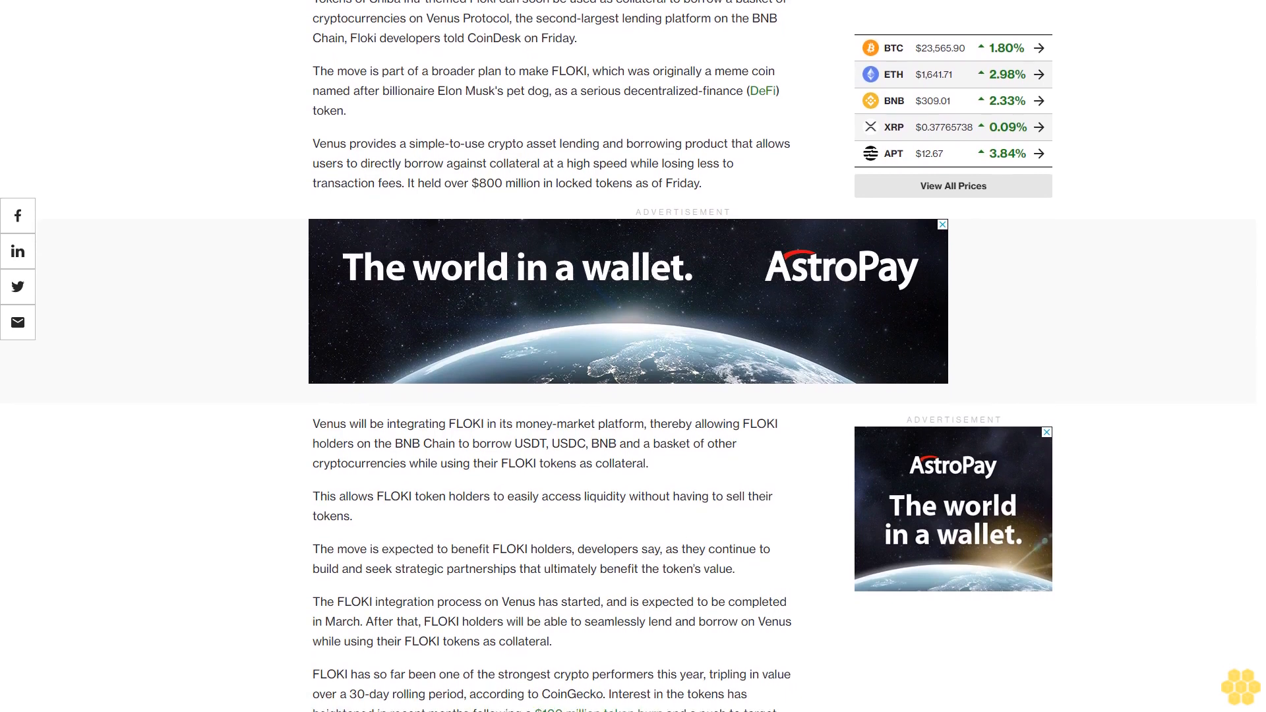